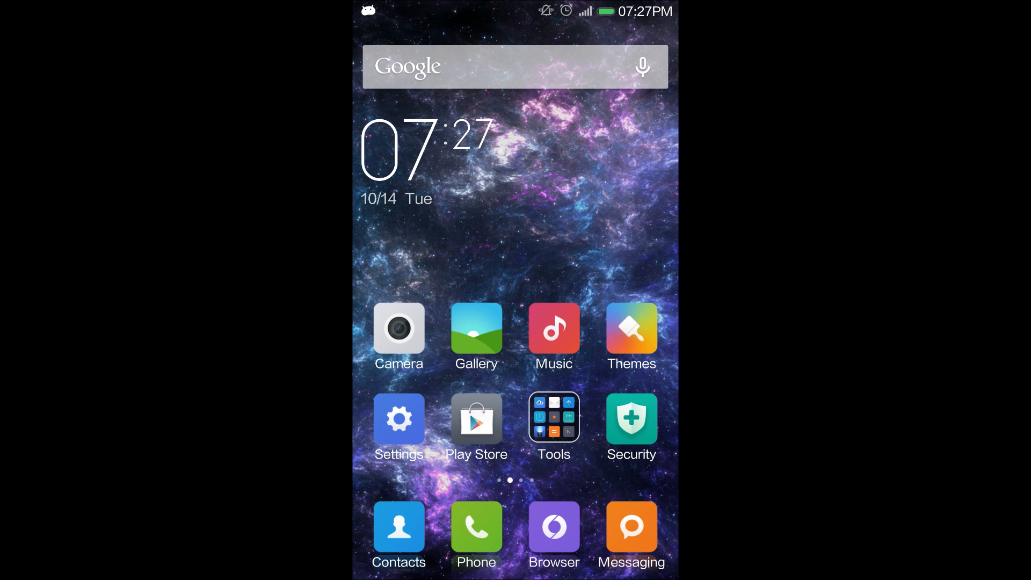
# - Launch ES File Explorer from the second home page so it shows the sdcard listing
pyautogui.hscroll(-3)
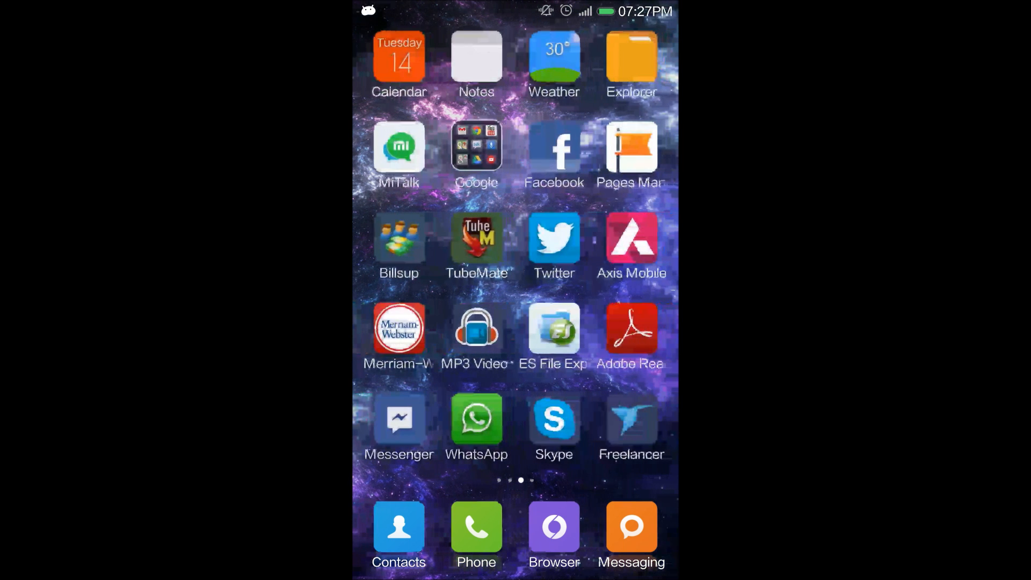
pyautogui.click(554, 329)
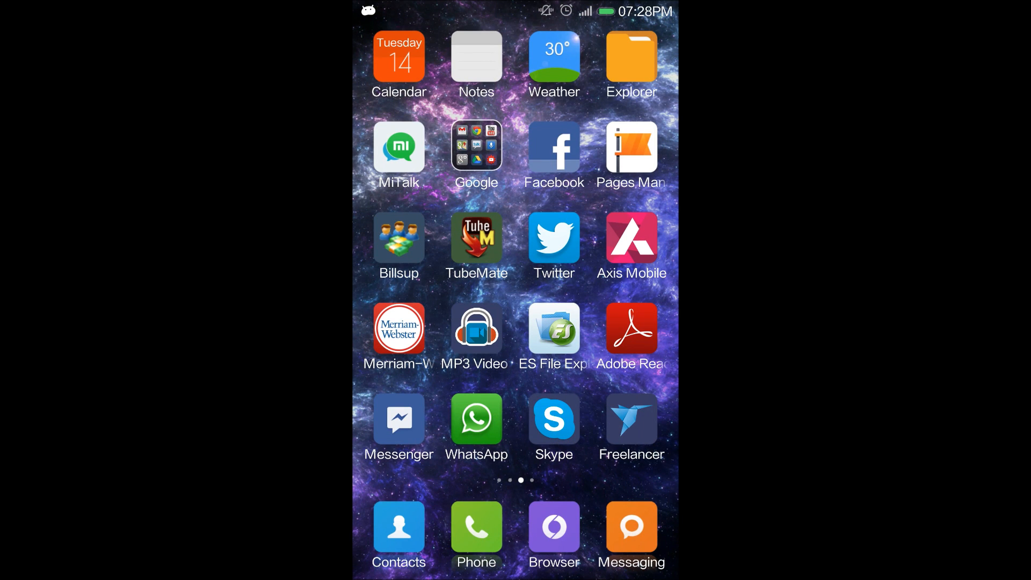
pyautogui.click(555, 329)
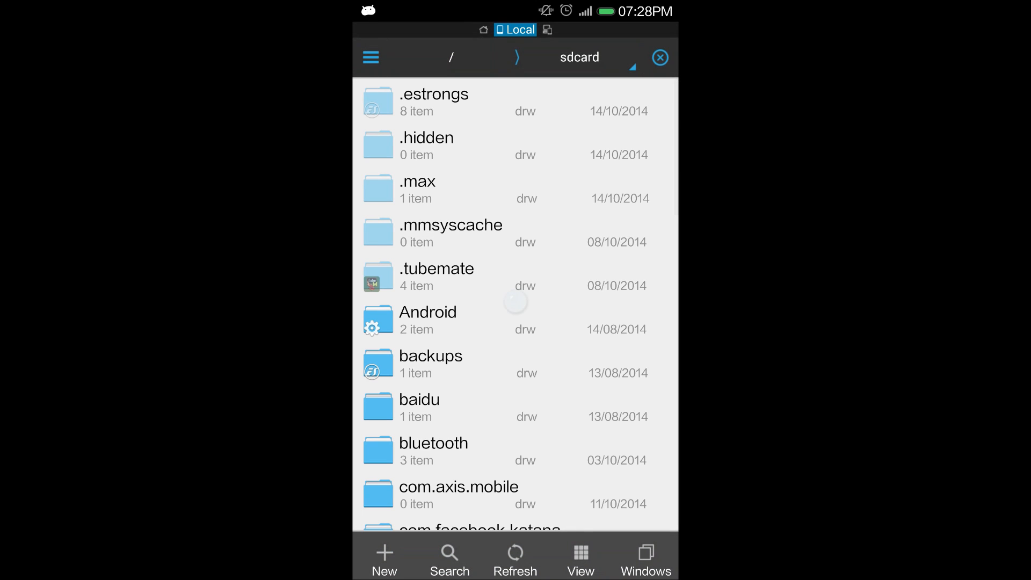
pyautogui.press('Back')
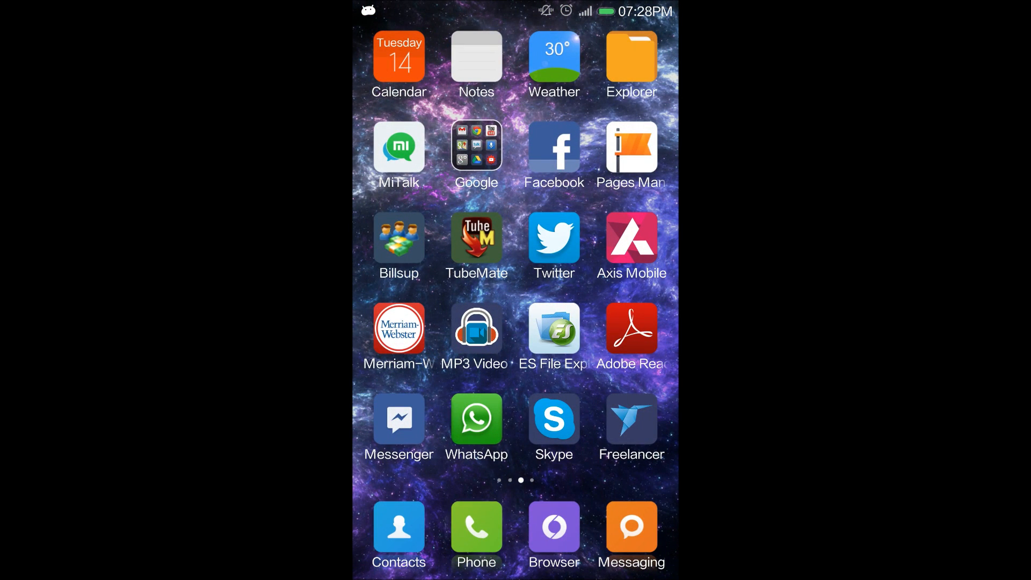
pyautogui.click(554, 329)
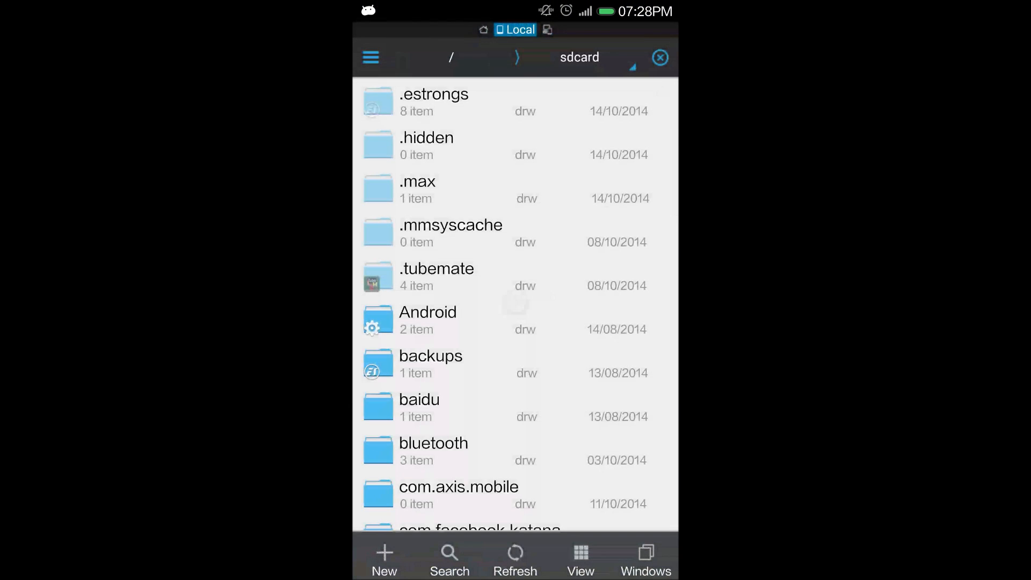
# - Create a new folder on the sdcard named '.hiddenfolder' via New > Folder
pyautogui.click(371, 57)
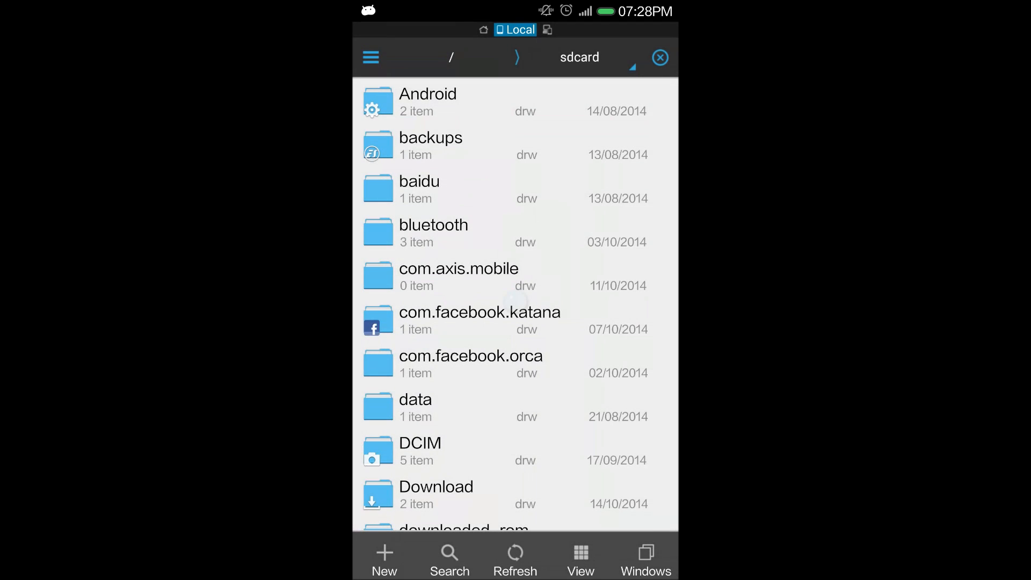
pyautogui.click(384, 562)
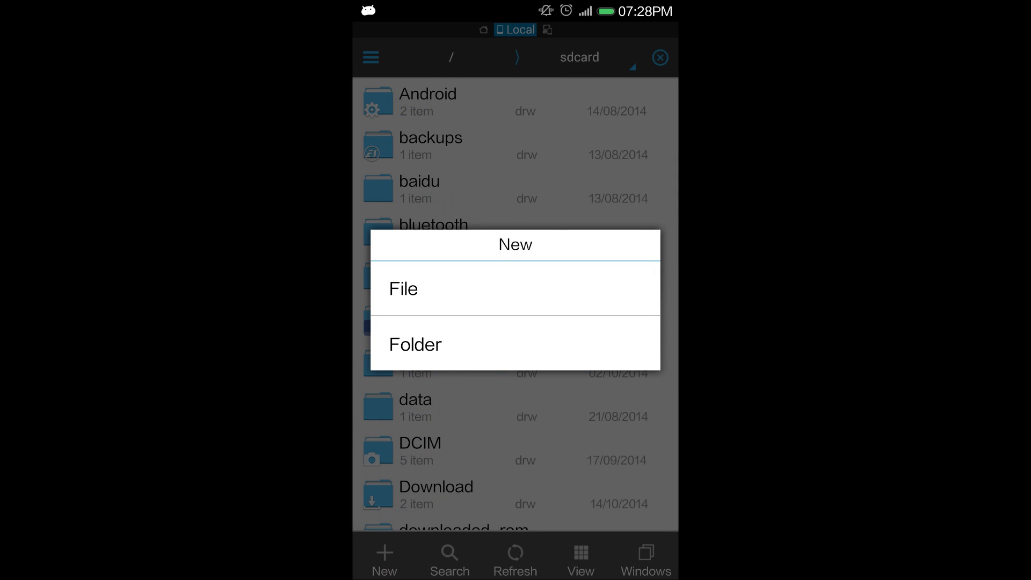
pyautogui.click(414, 344)
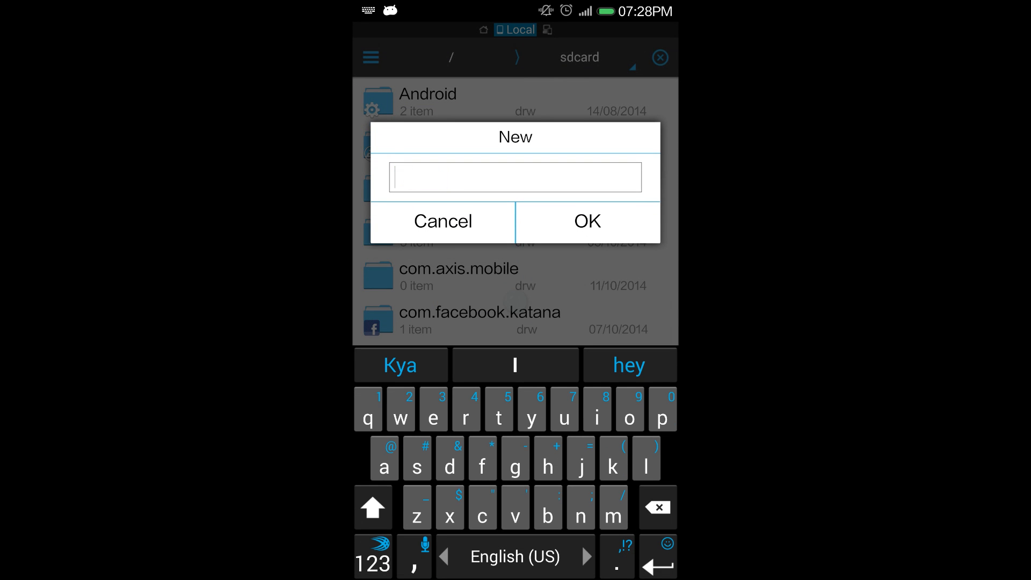
pyautogui.write('.')
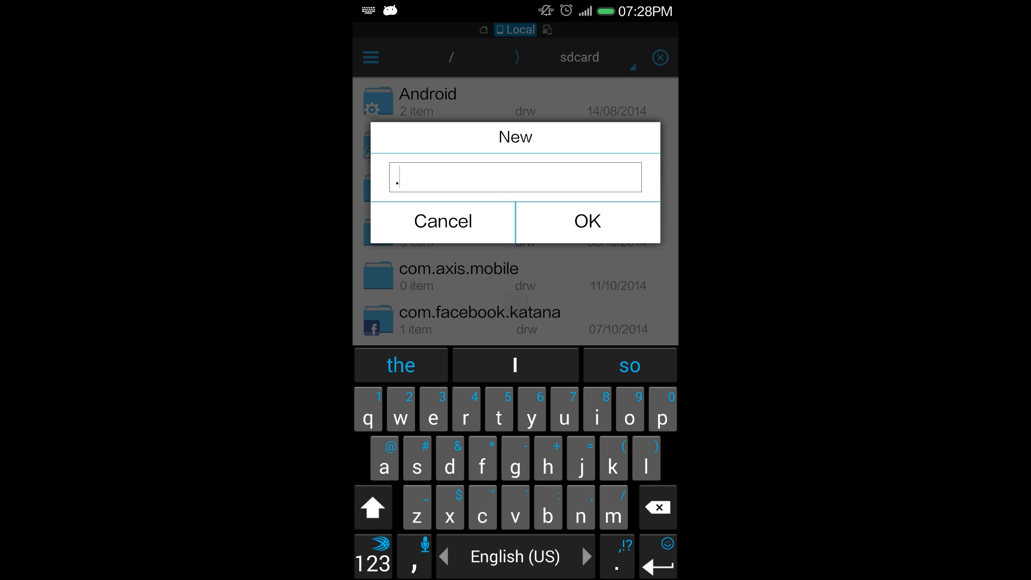
pyautogui.write('hidden')
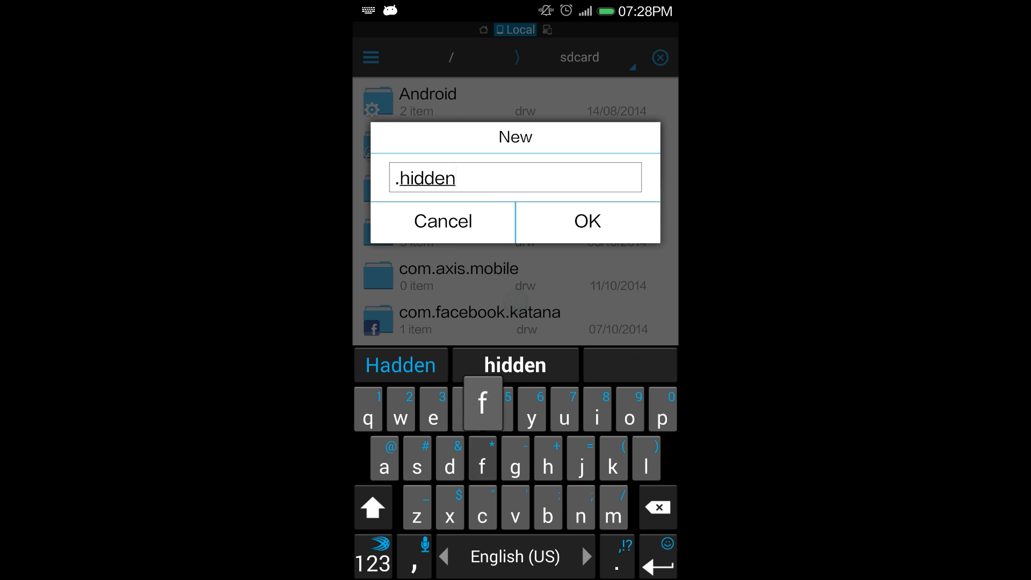
pyautogui.write('folder')
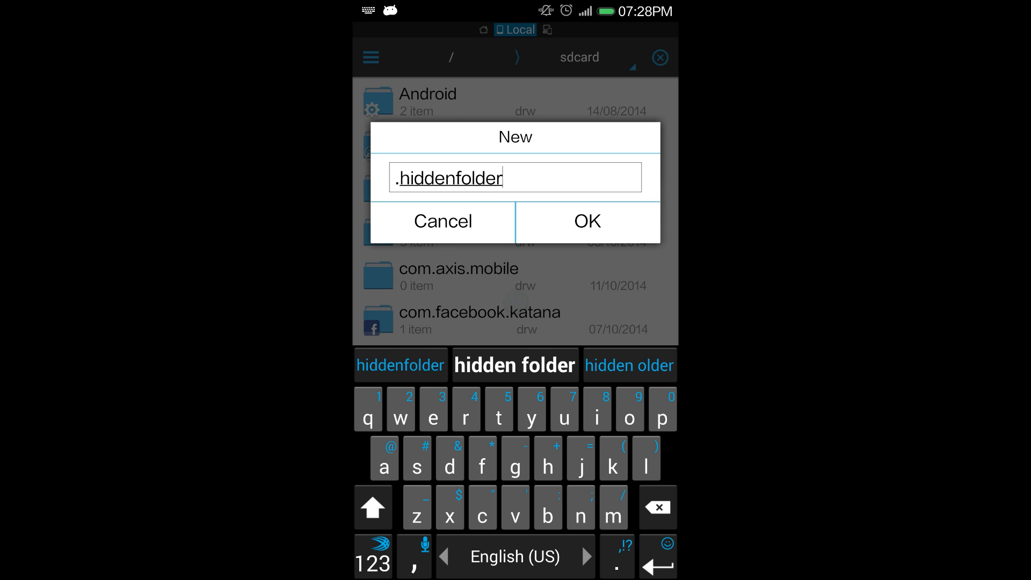
pyautogui.click(588, 220)
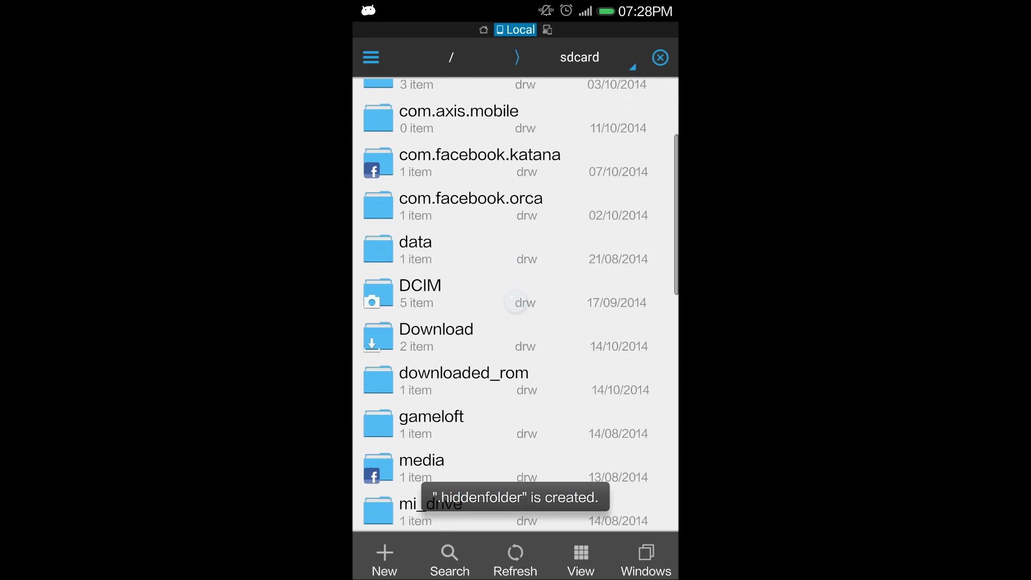
# - Turn on showing hidden files and open the empty .hiddenfolder
pyautogui.scroll(-3)
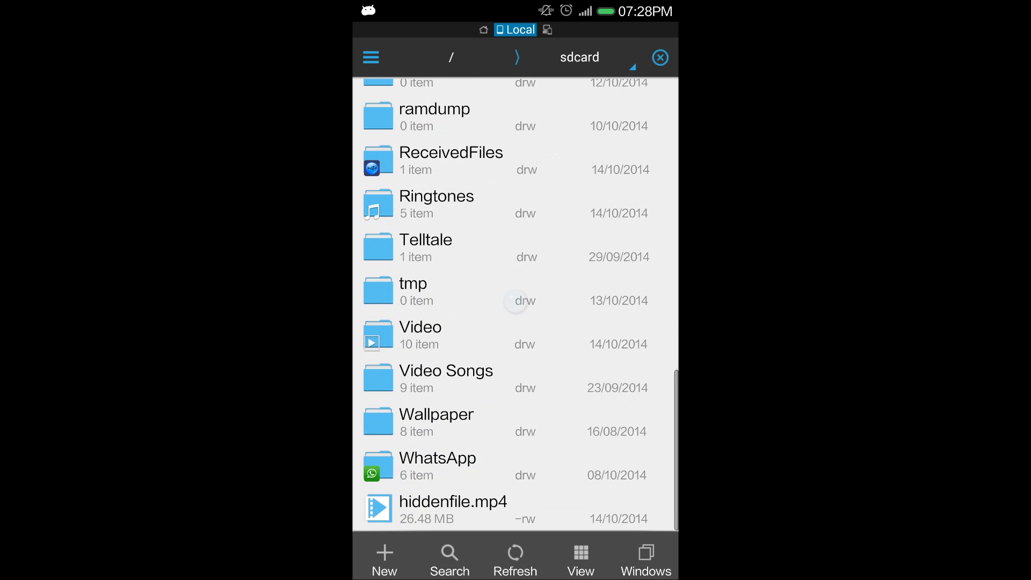
pyautogui.scroll(3)
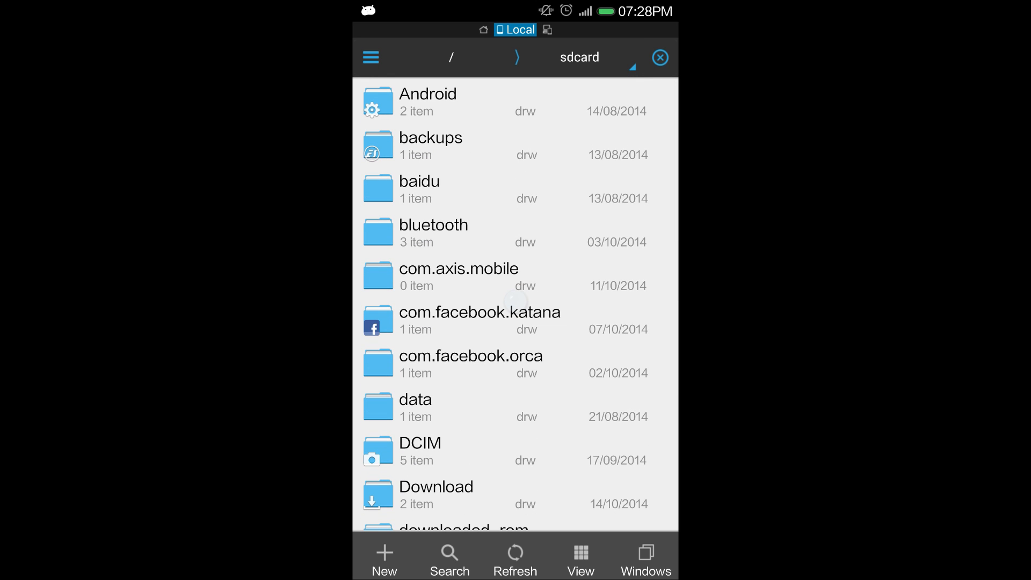
pyautogui.click(371, 57)
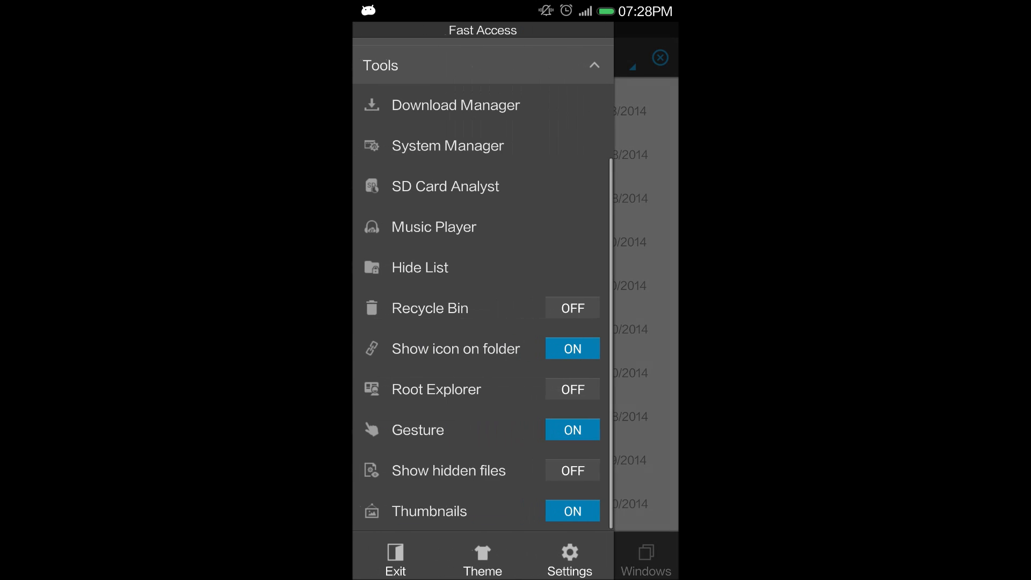
pyautogui.click(572, 470)
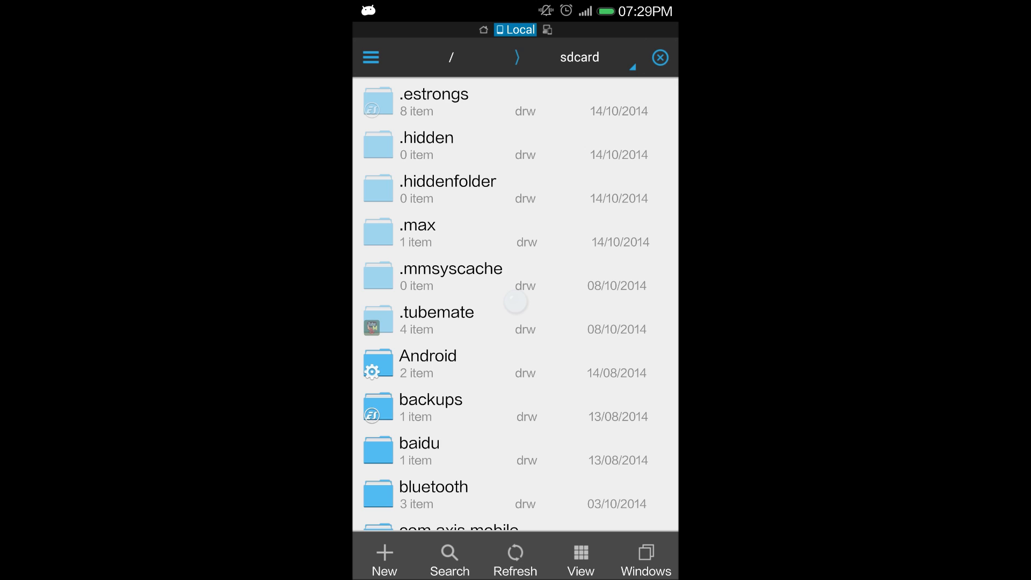
pyautogui.click(448, 187)
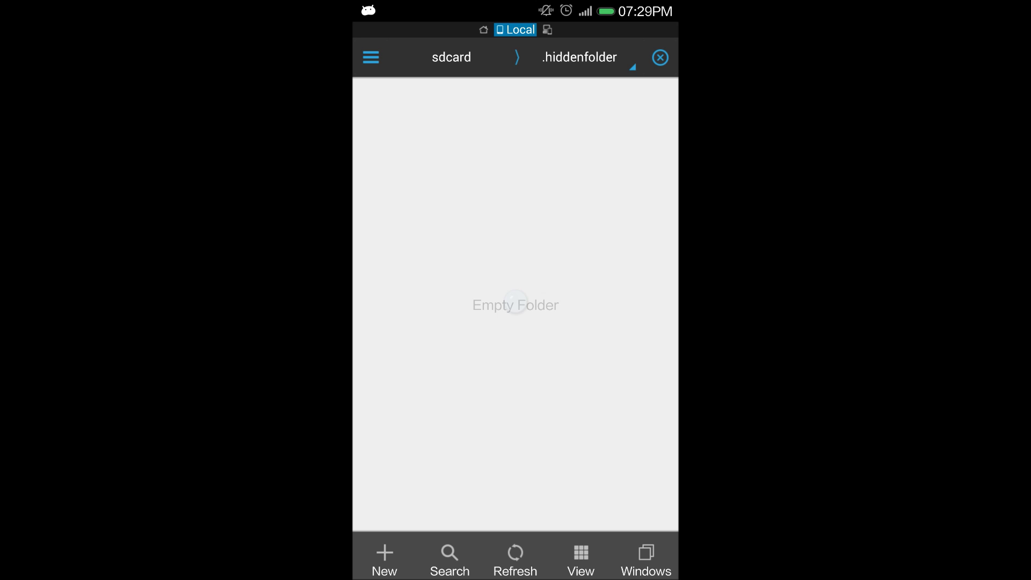
# - Go back to the sdcard listing with dot-folders hidden again and exit to the home screen
pyautogui.click(452, 57)
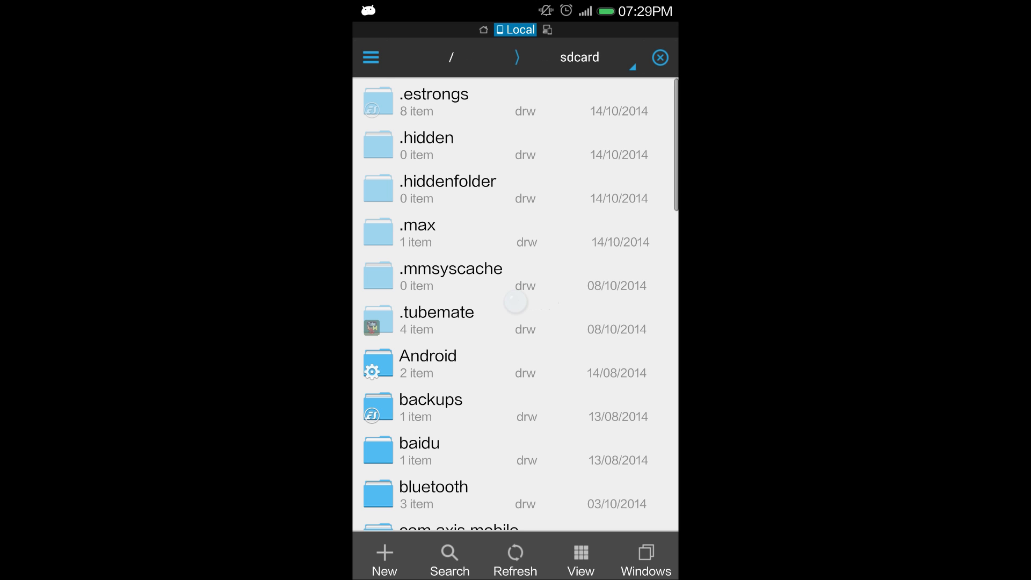
pyautogui.click(371, 57)
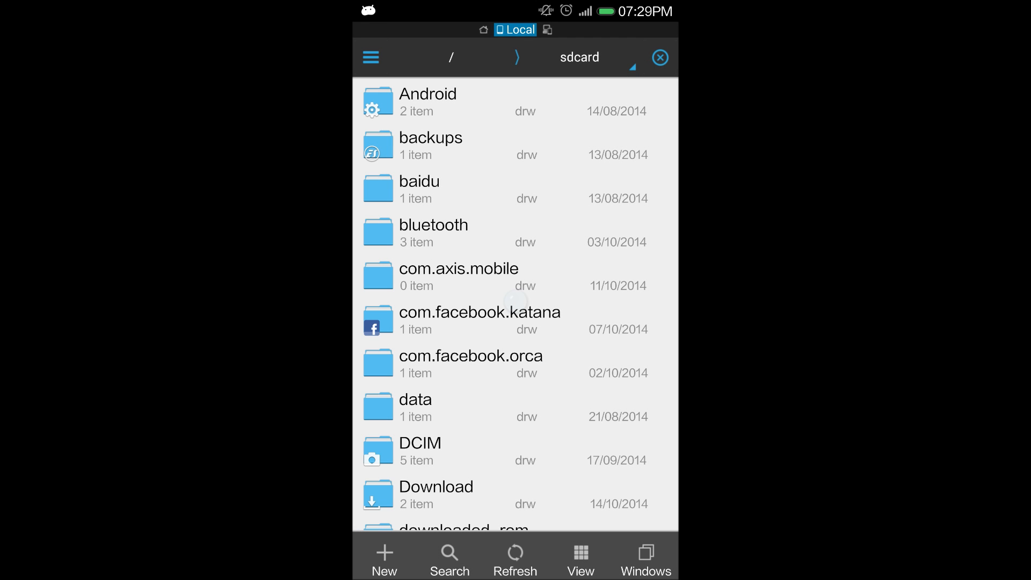
pyautogui.press('back')
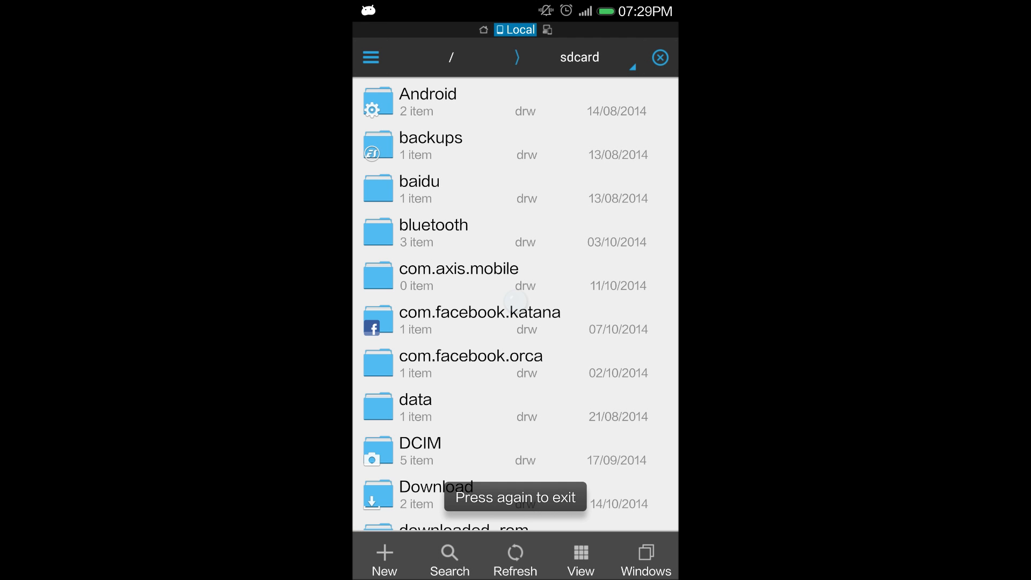
pyautogui.press('back')
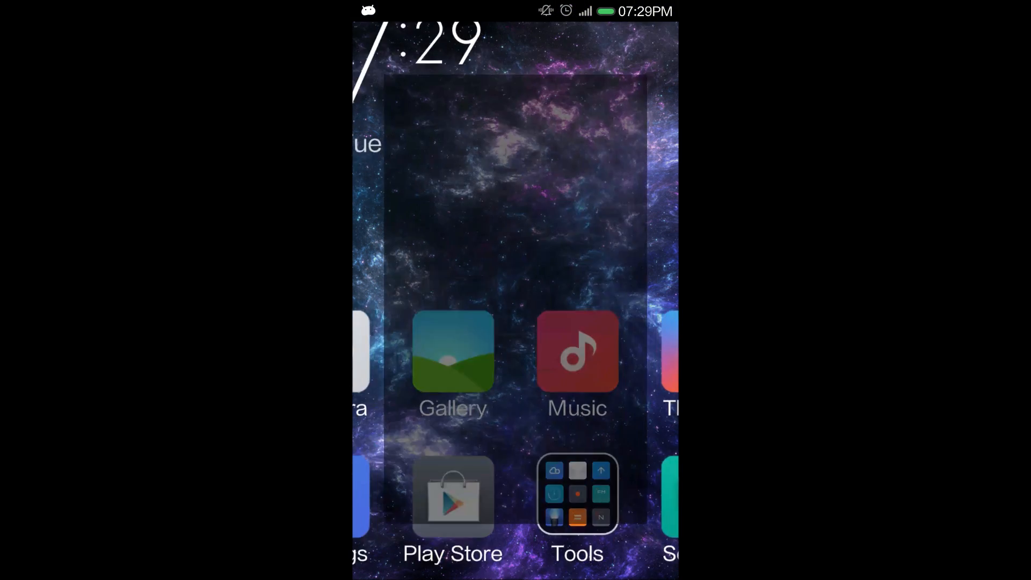
pyautogui.click(452, 353)
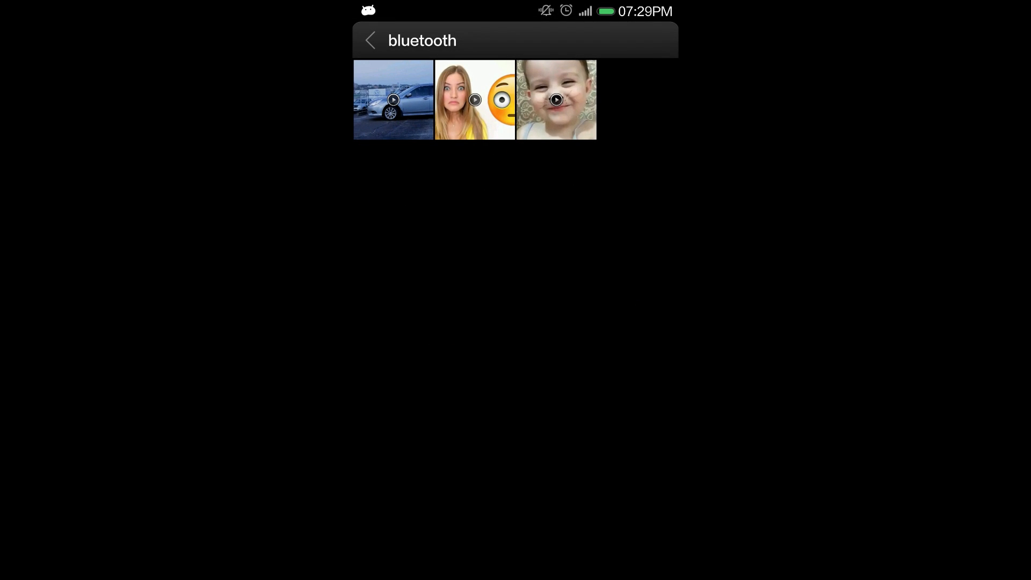
pyautogui.click(371, 40)
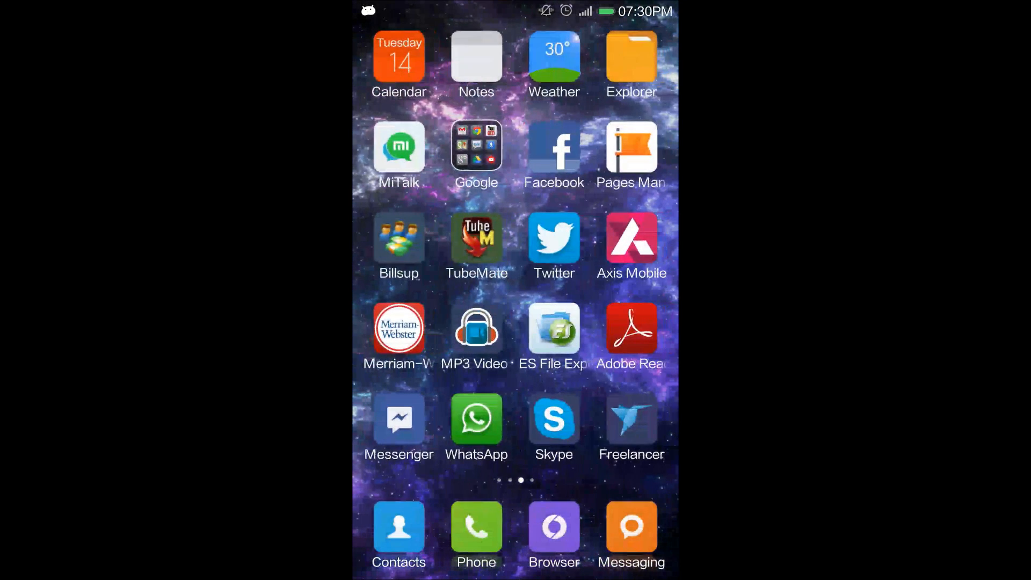
# - Create an empty file named '.nomedia' inside sdcard > bluetooth
pyautogui.click(554, 328)
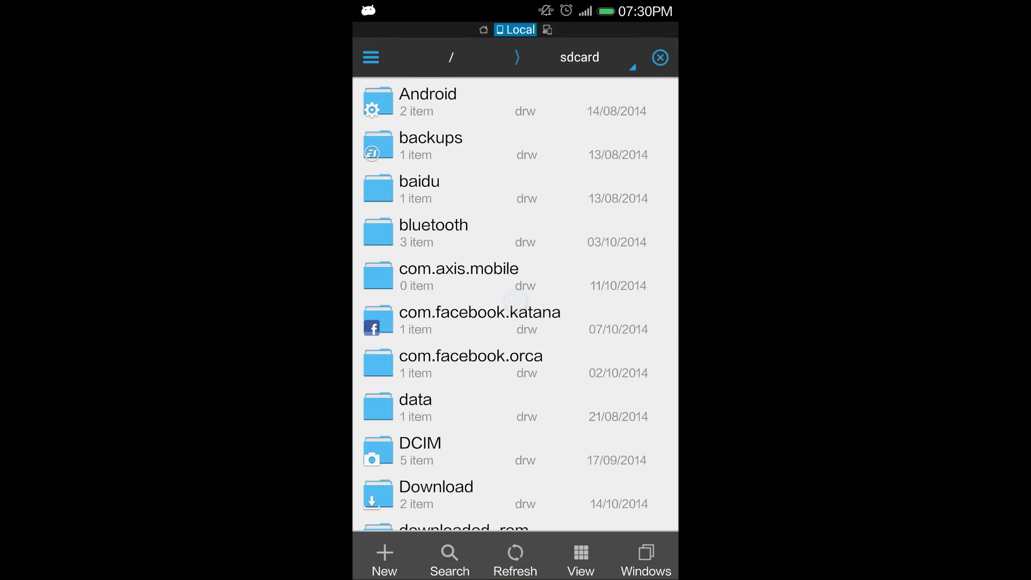
pyautogui.click(433, 225)
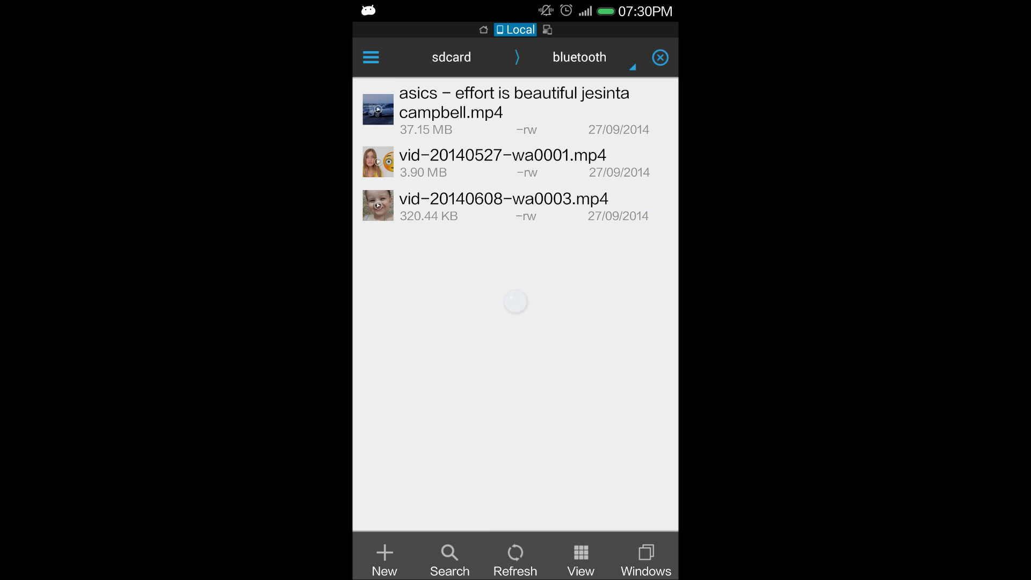
pyautogui.click(385, 558)
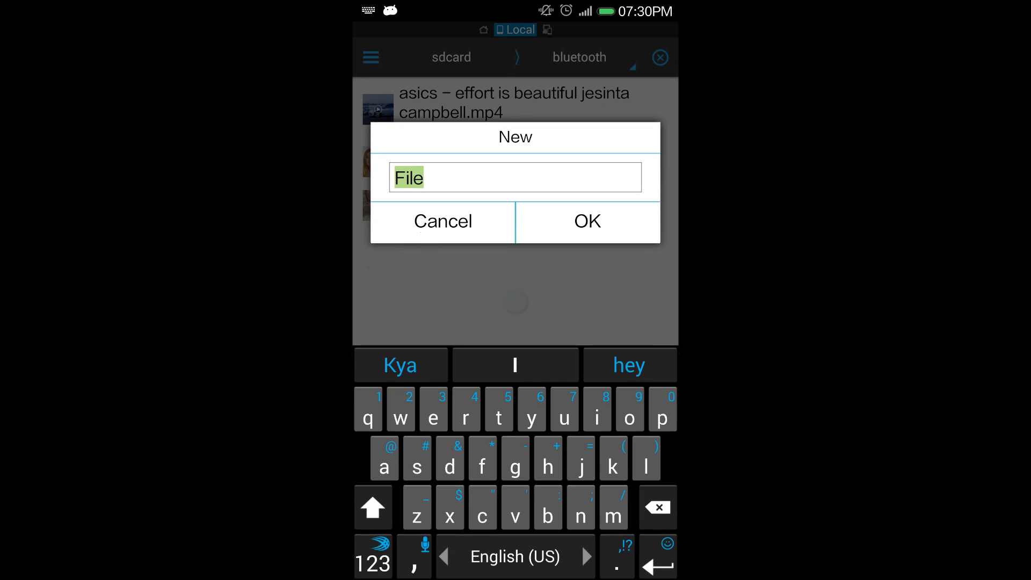
pyautogui.write('.')
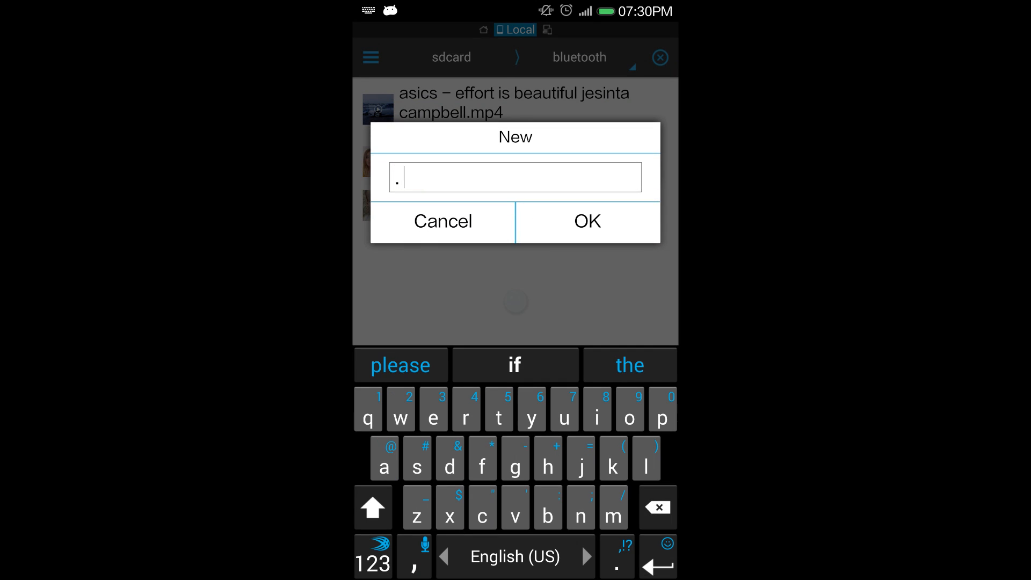
pyautogui.write('no')
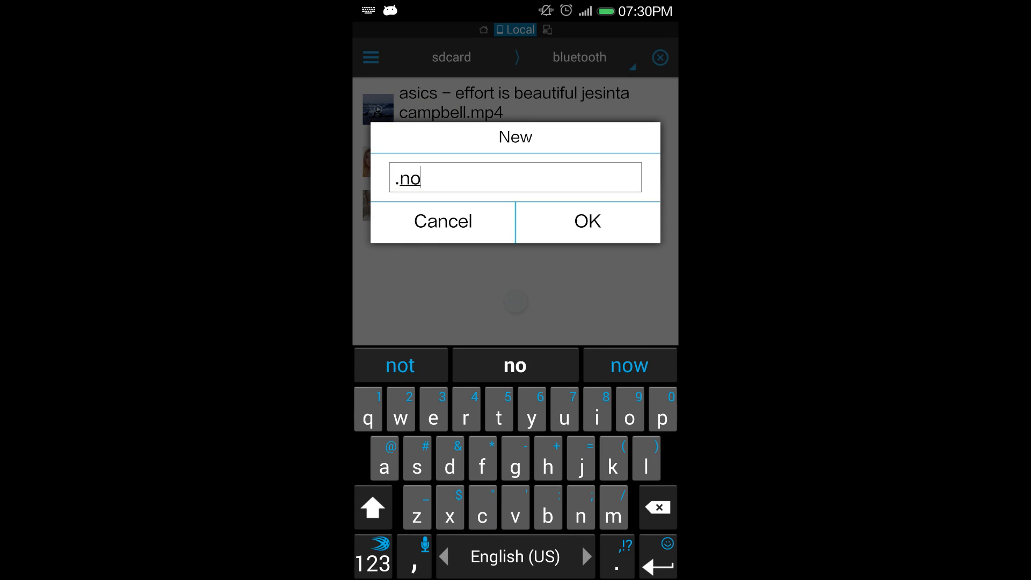
pyautogui.write('media')
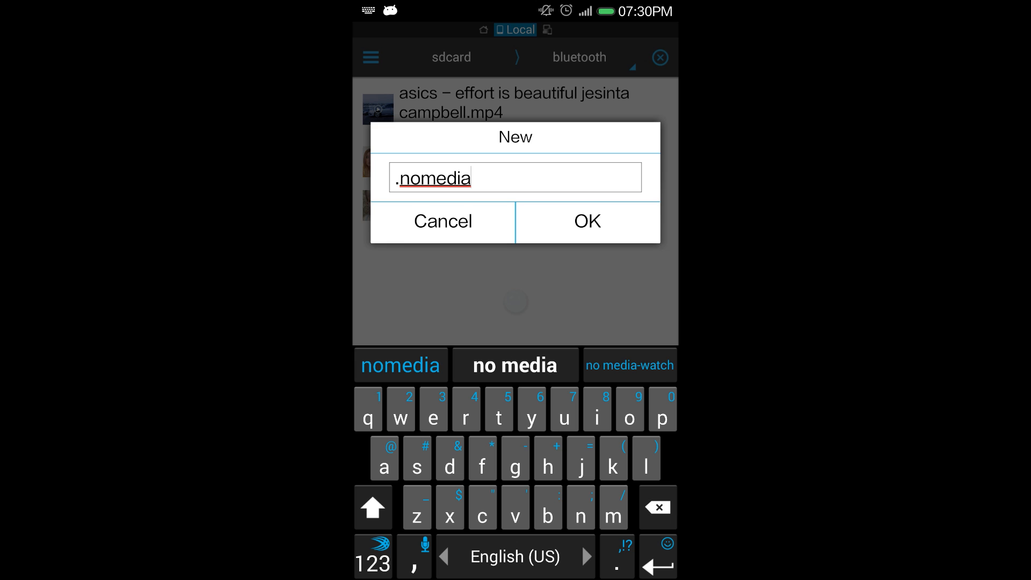
pyautogui.click(585, 220)
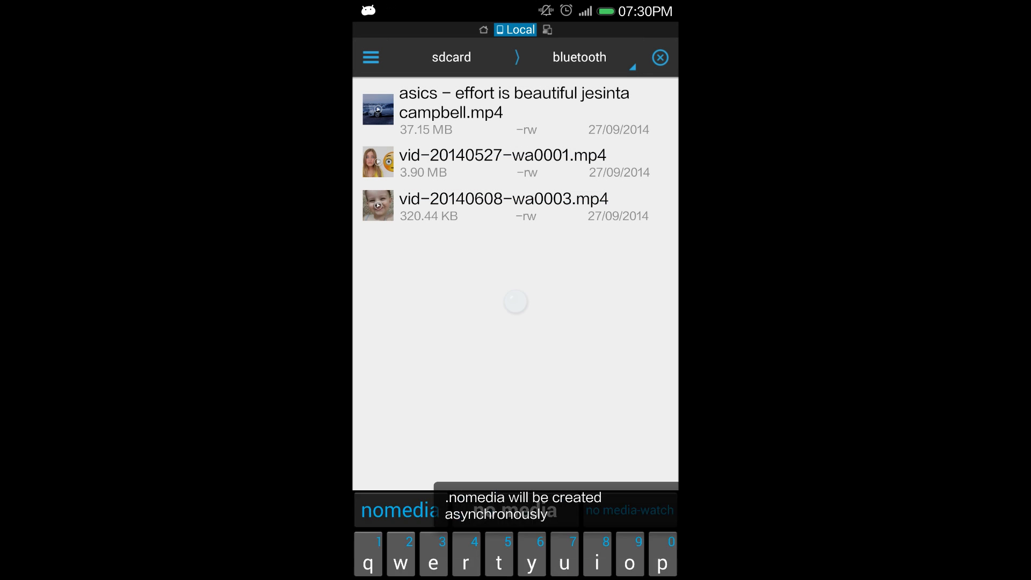
# - Refresh bluetooth to show .nomedia, then launch the video player to check its Folders list
pyautogui.click(371, 57)
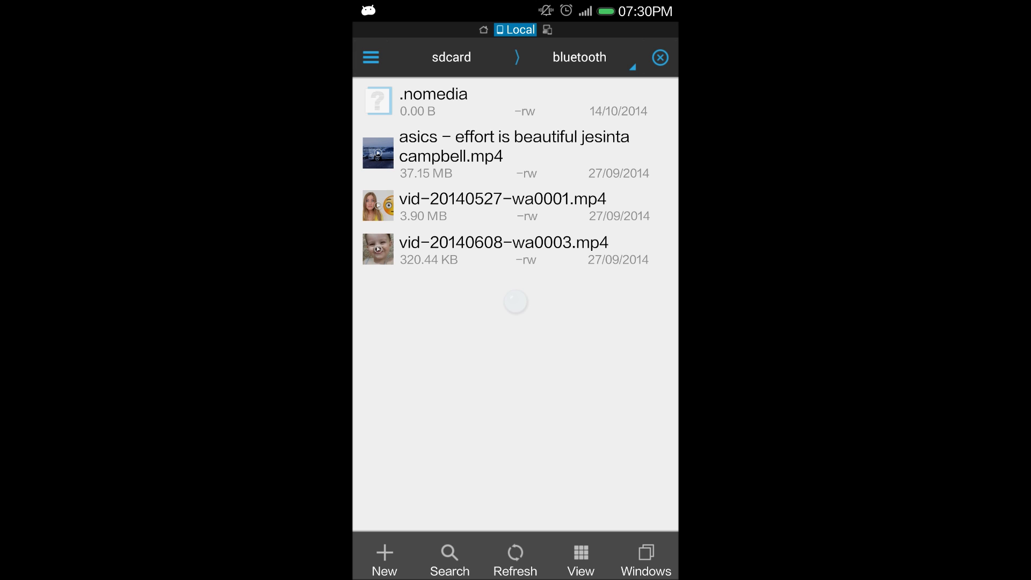
pyautogui.click(371, 57)
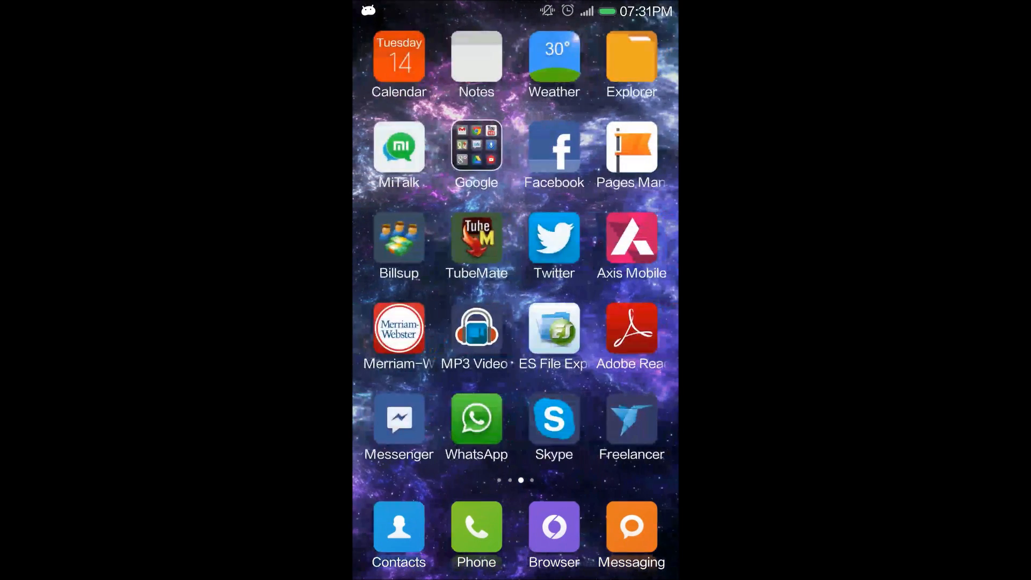
pyautogui.click(476, 329)
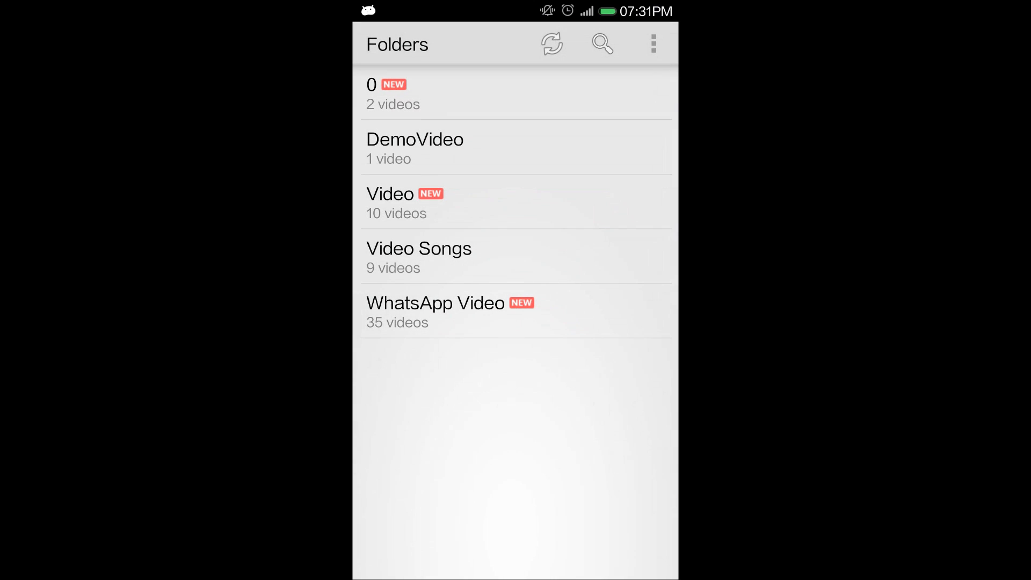